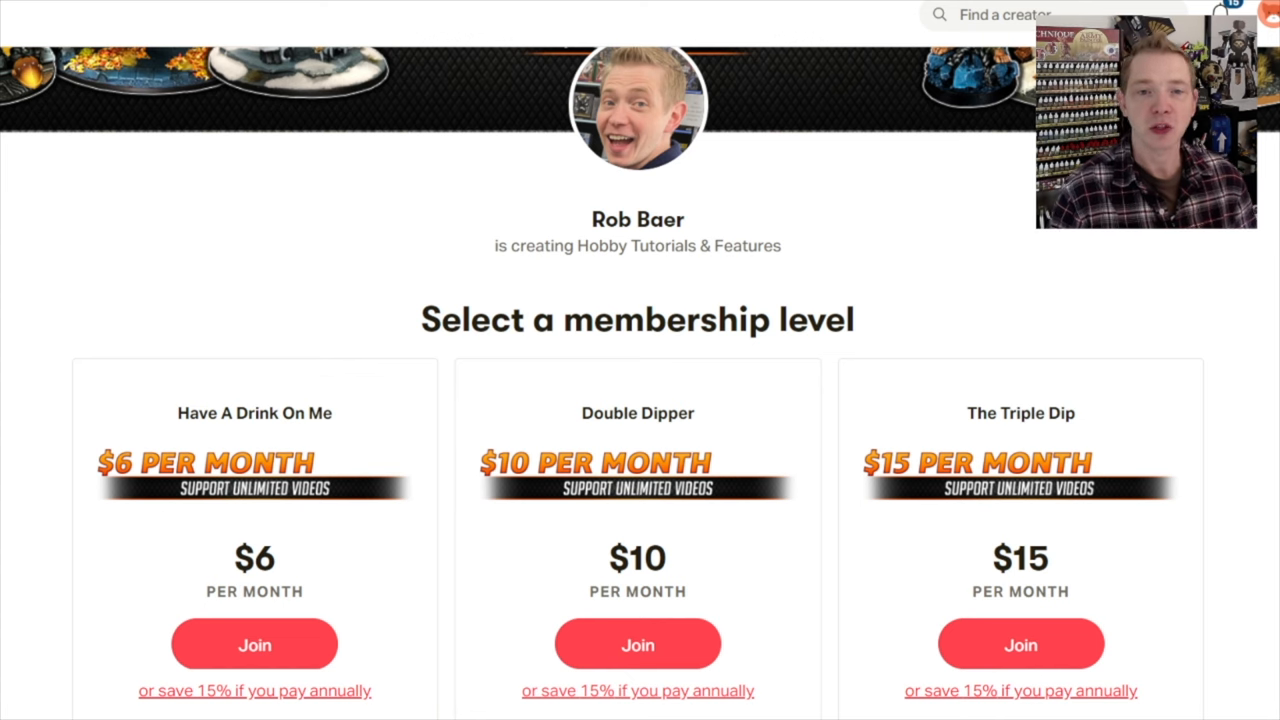
scroll(down, 3)
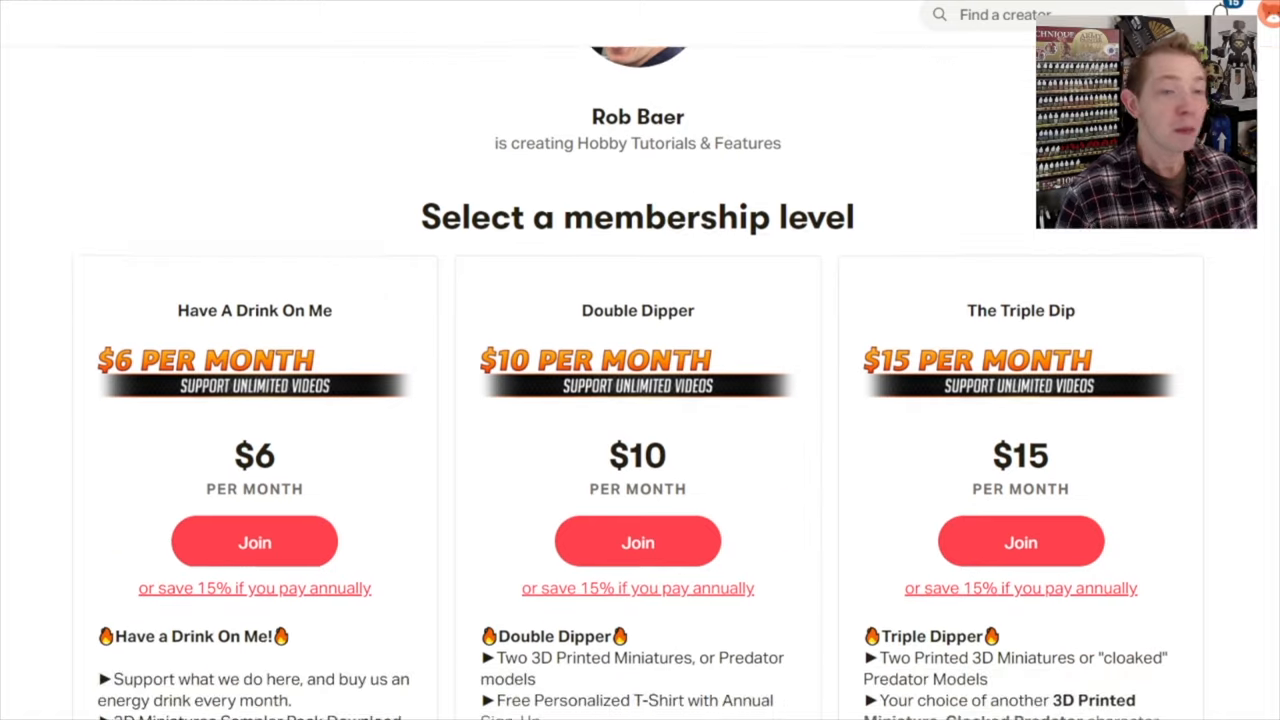
scroll(down, 3)
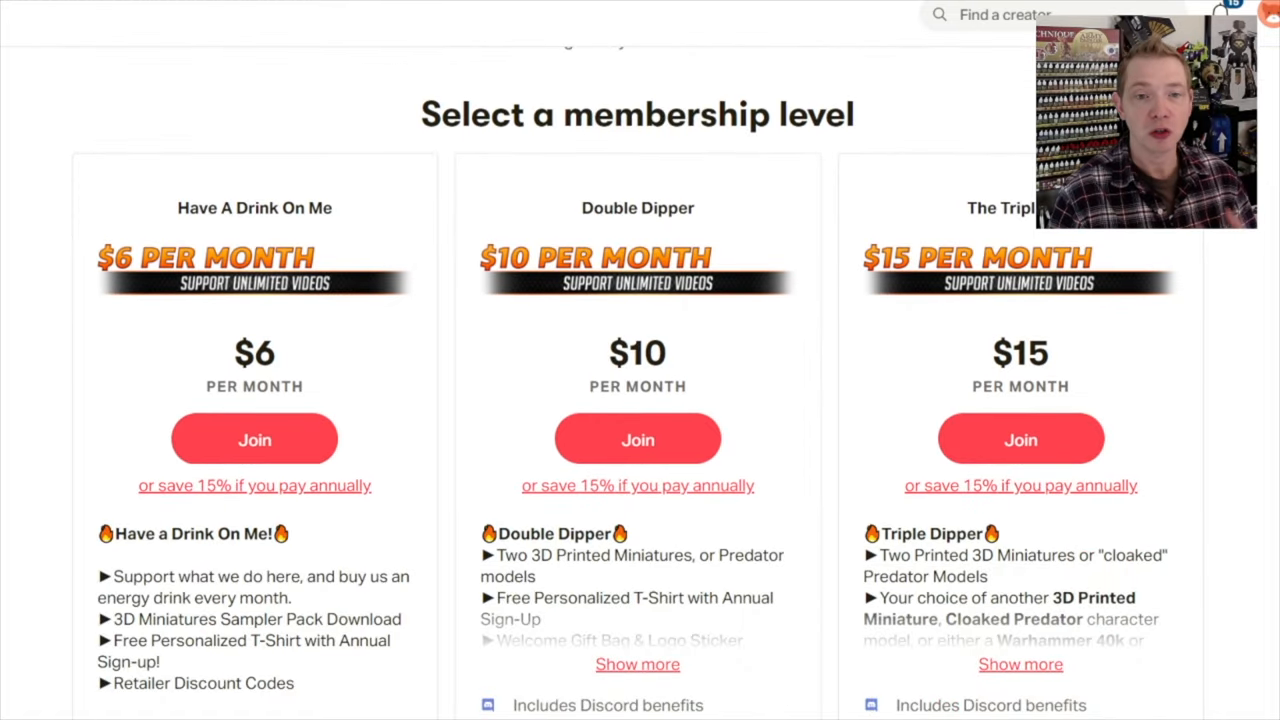
scroll(down, 3)
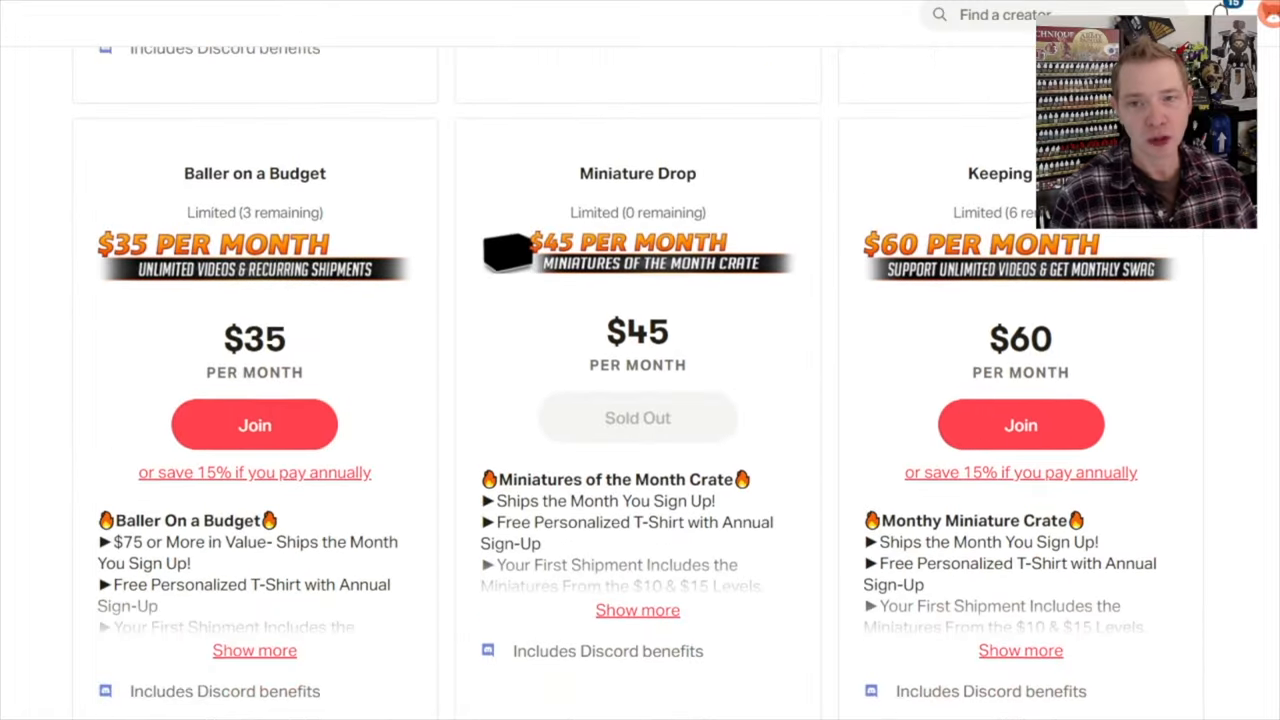
scroll(down, 3)
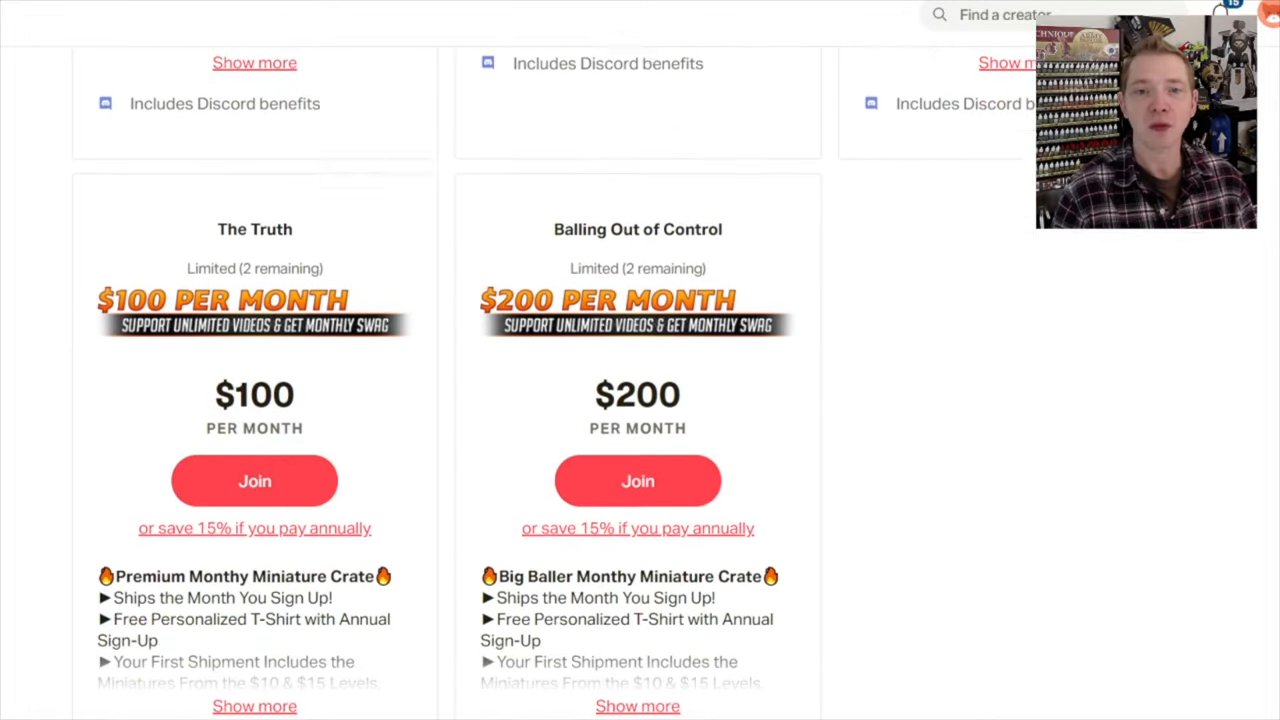